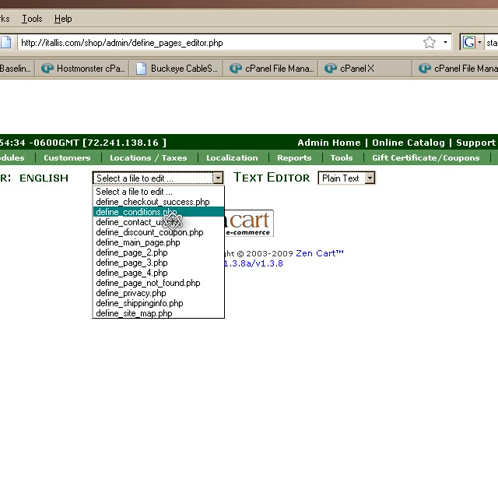
# Step: Load define_conditions.php for editing, then switch the file selection to define_privacy.php
pyautogui.click(144, 212)
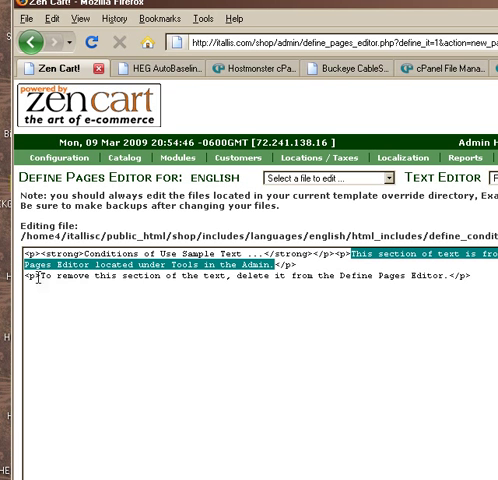
pyautogui.scroll(-3)
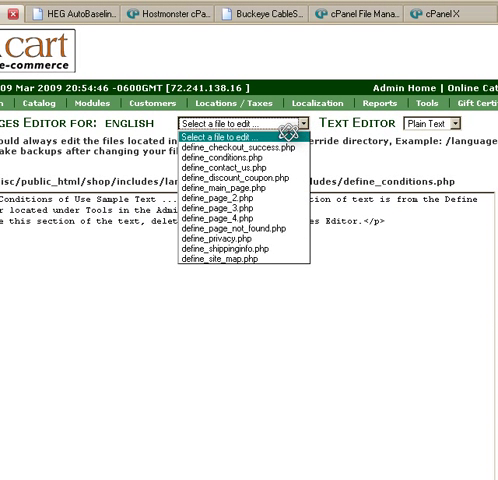
pyautogui.click(236, 240)
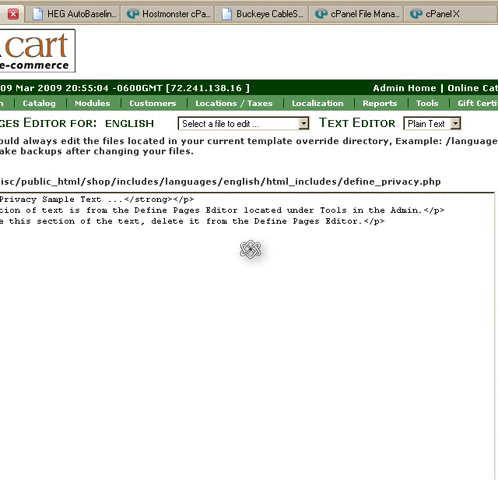